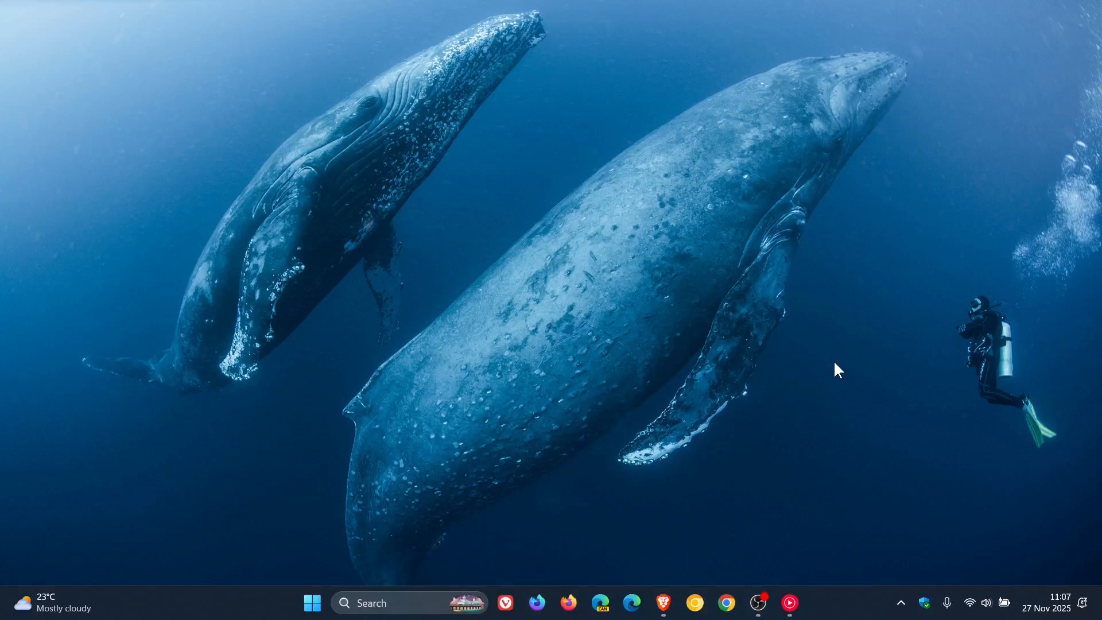
pyautogui.moveTo(809, 278)
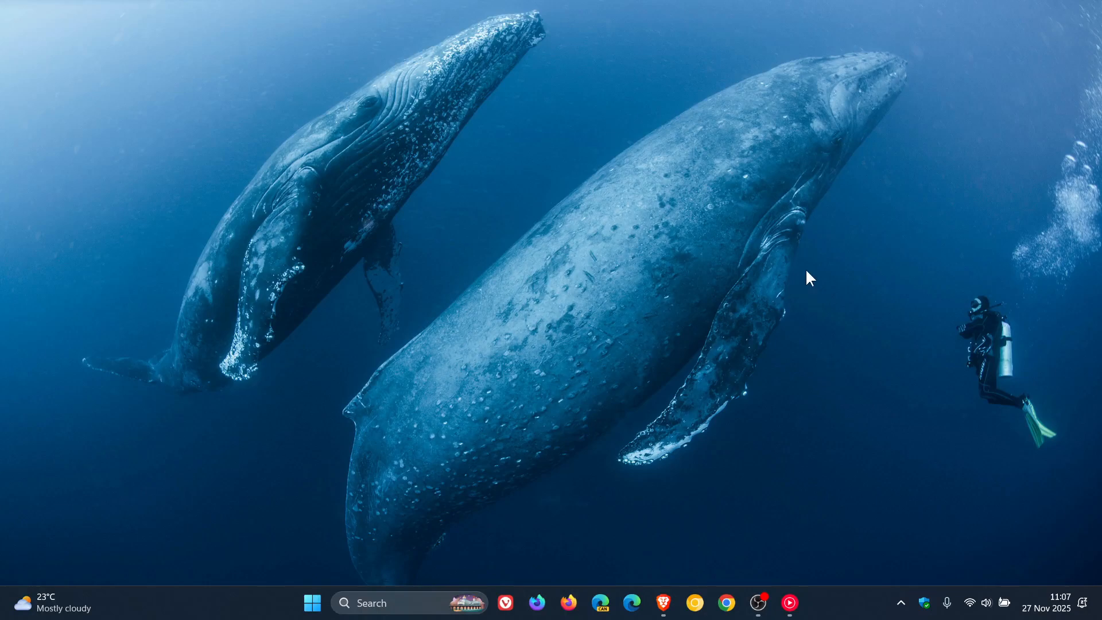
pyautogui.moveTo(800, 290)
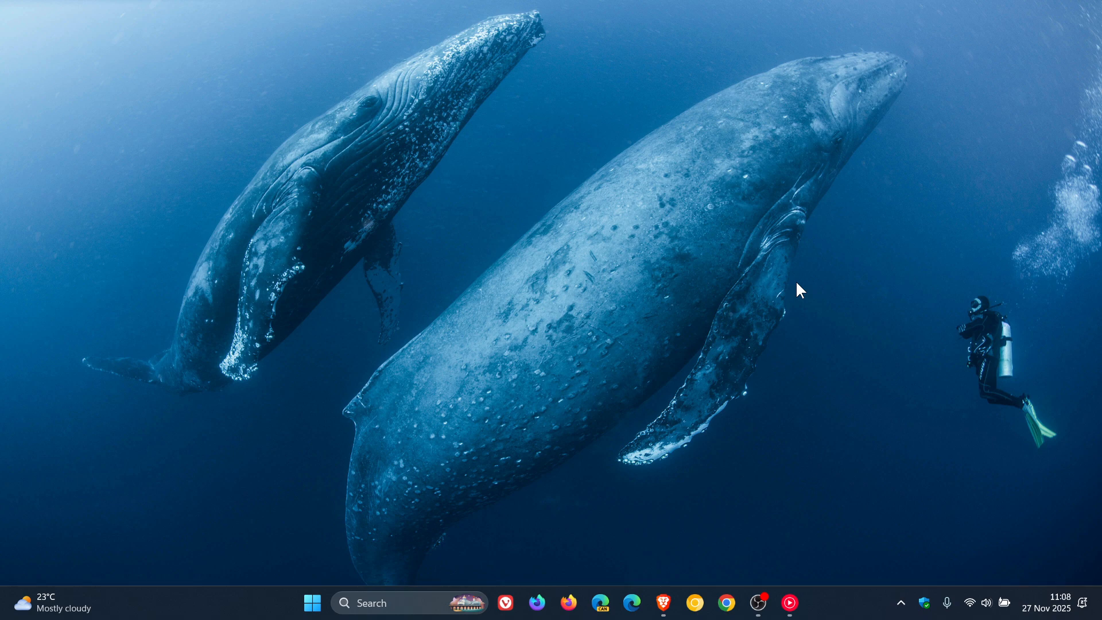
pyautogui.moveTo(840, 358)
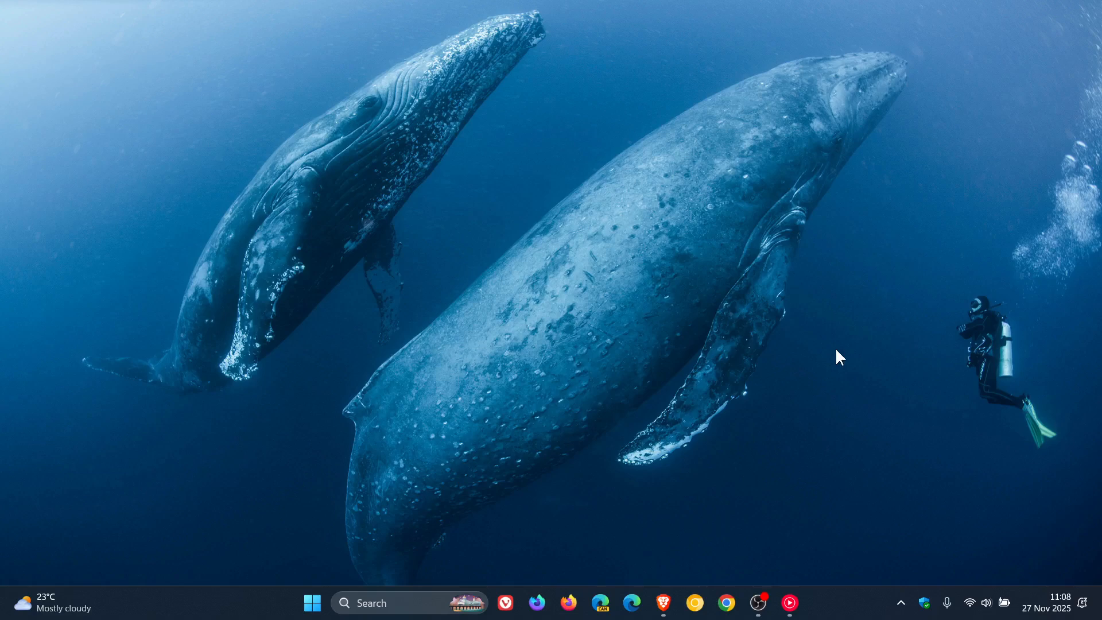
pyautogui.moveTo(1053, 612)
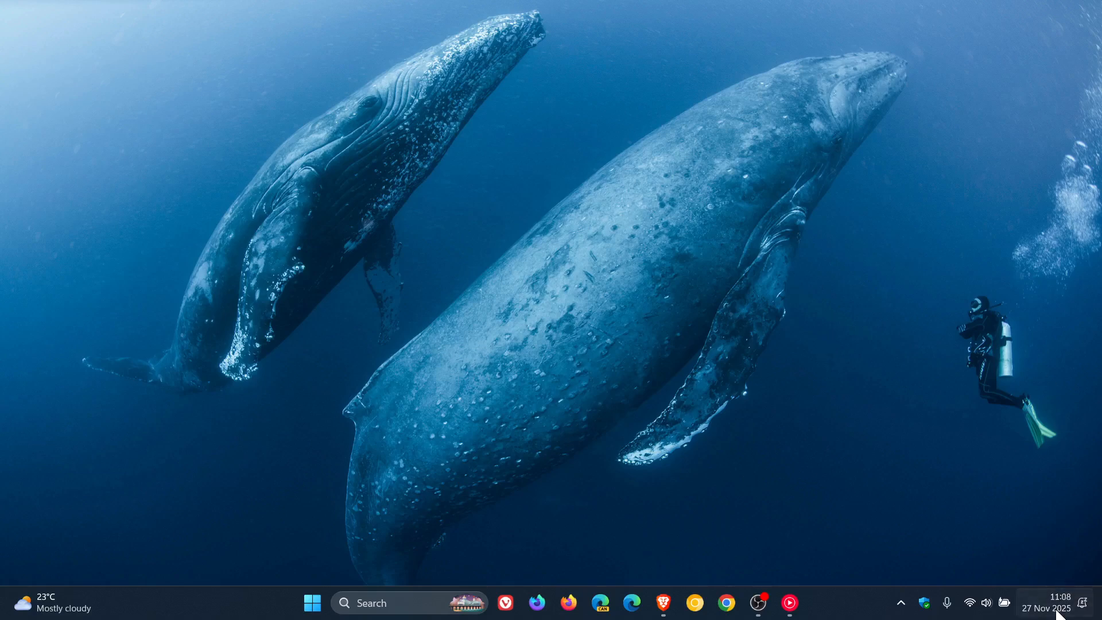
# Open the notifications and calendar panel from the taskbar clock, showing Do not disturb and December 2025.
pyautogui.click(1047, 608)
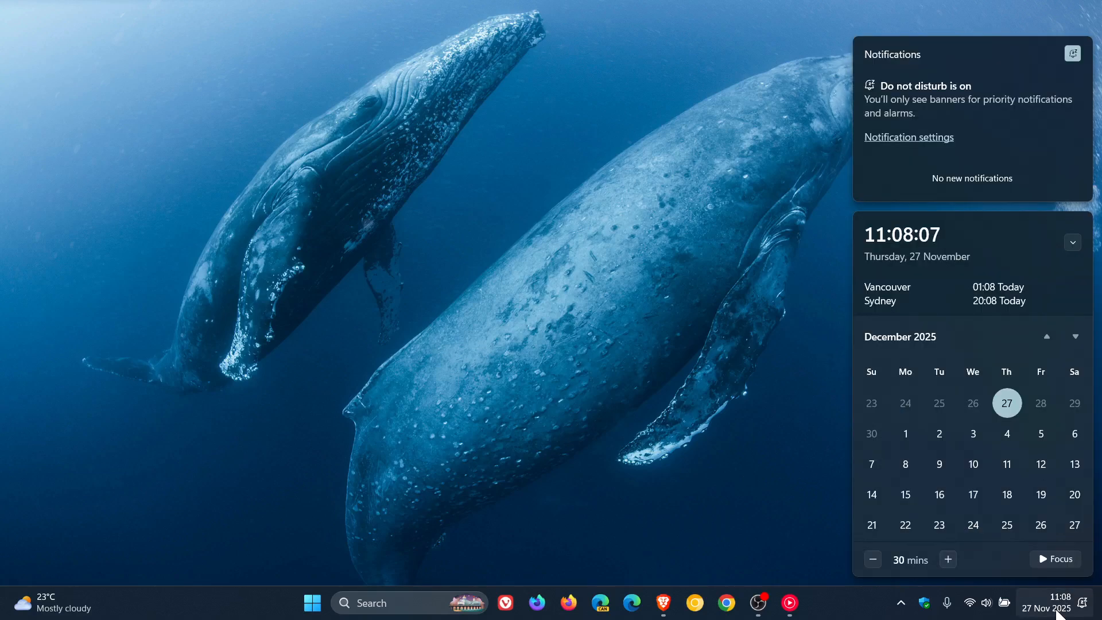
pyautogui.moveTo(1006, 402)
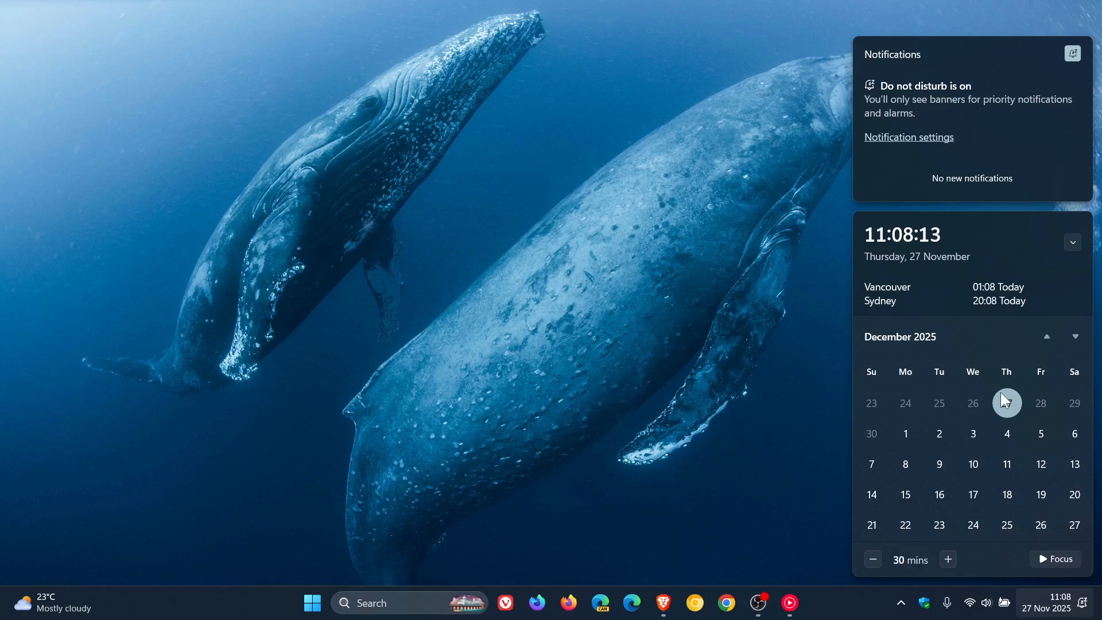
pyautogui.moveTo(984, 391)
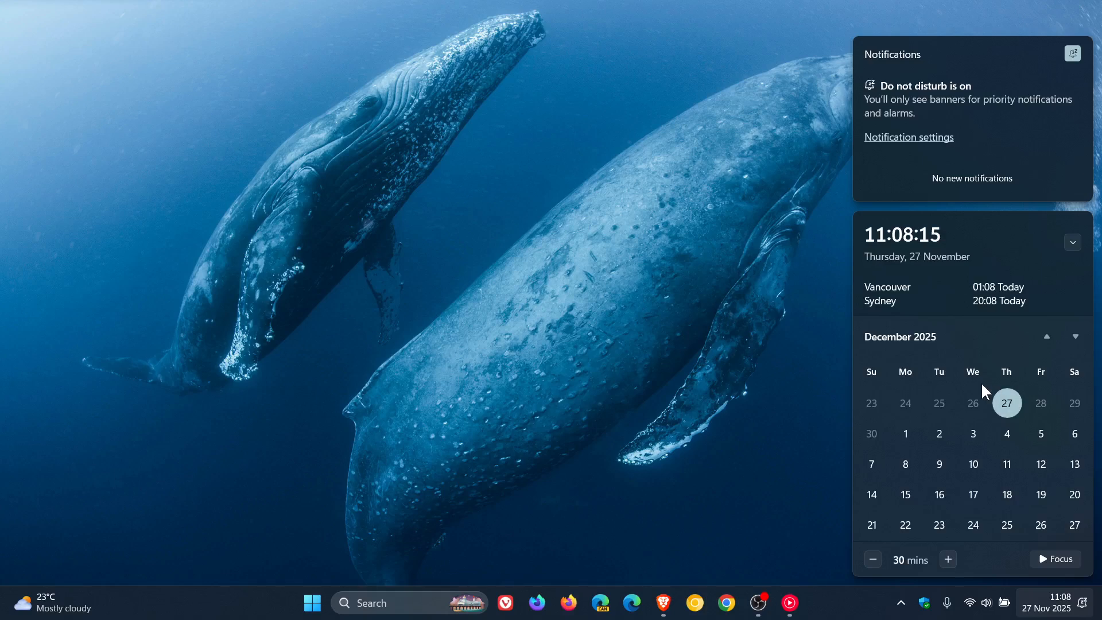
pyautogui.moveTo(1031, 407)
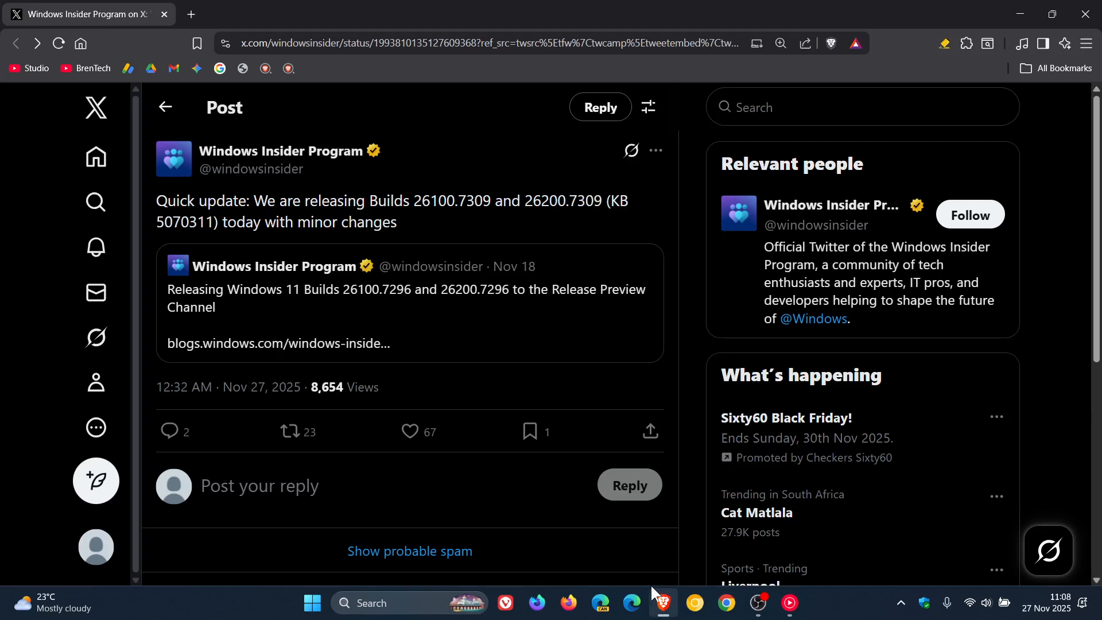
pyautogui.moveTo(461, 234)
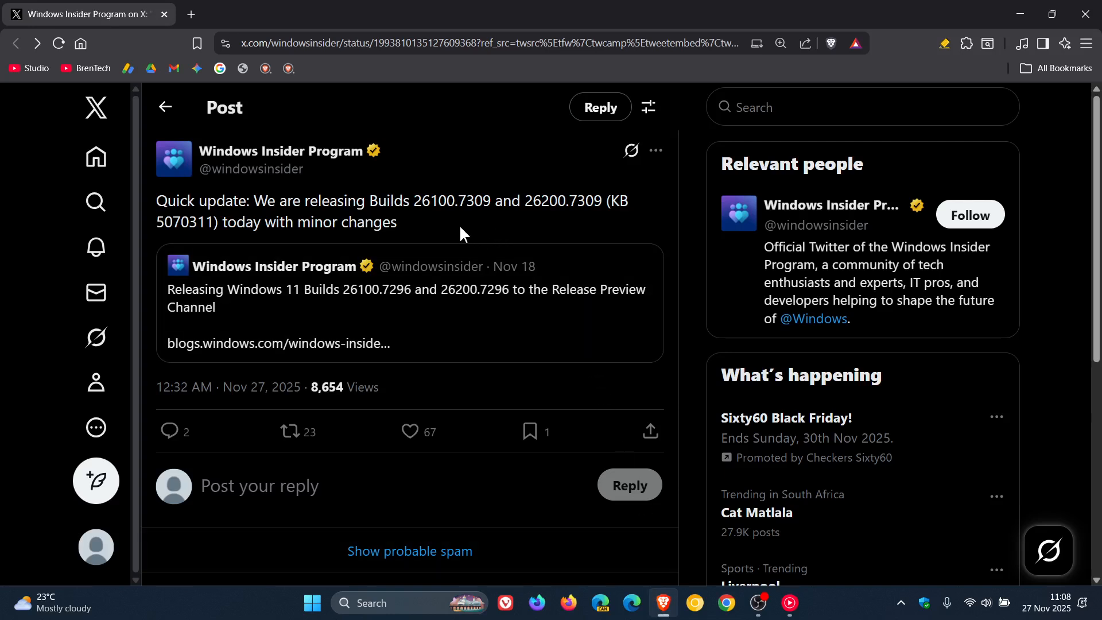
pyautogui.moveTo(177, 247)
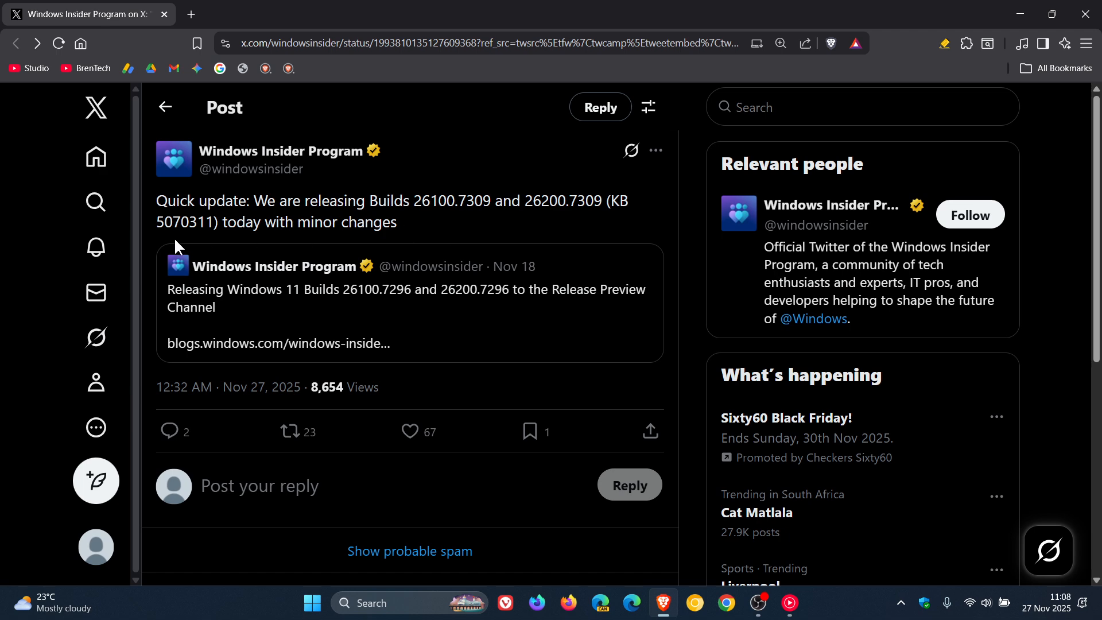
pyautogui.moveTo(187, 241)
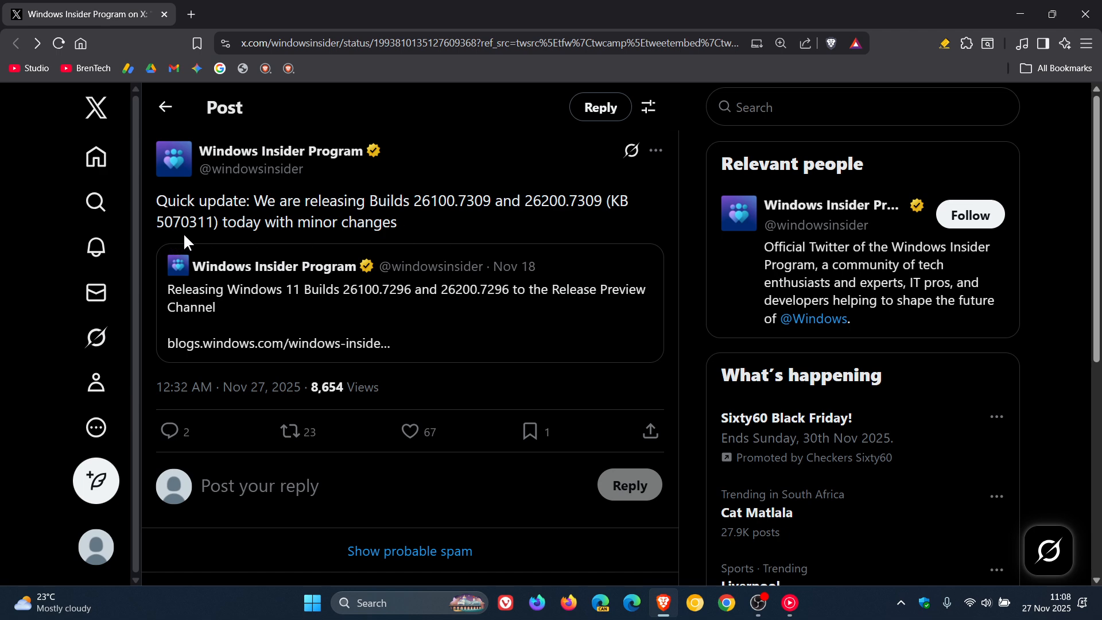
pyautogui.moveTo(420, 225)
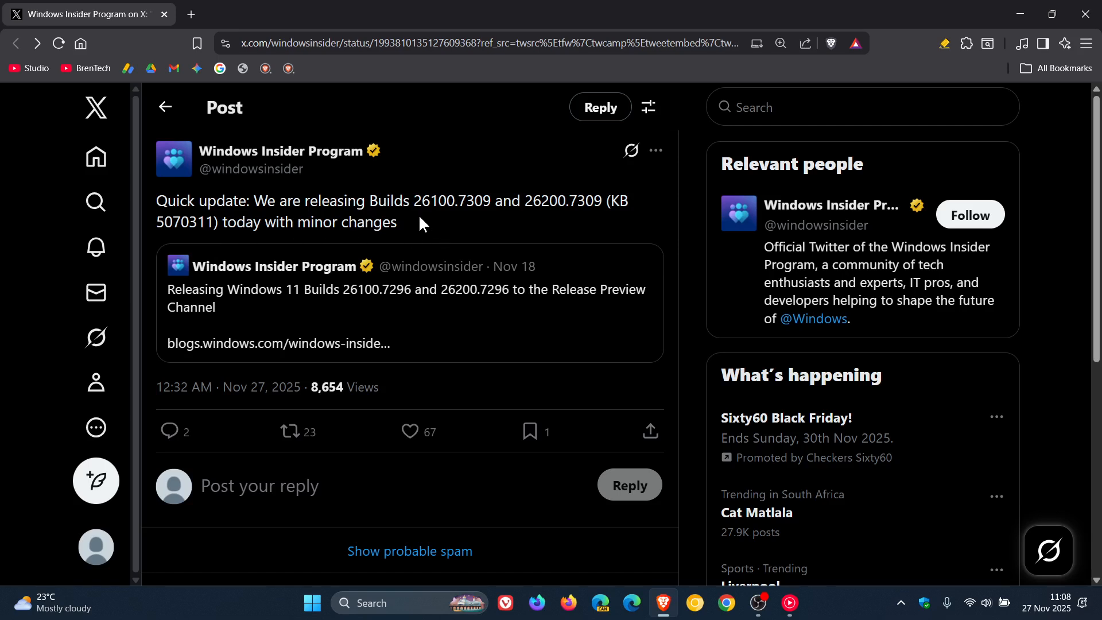
pyautogui.moveTo(467, 231)
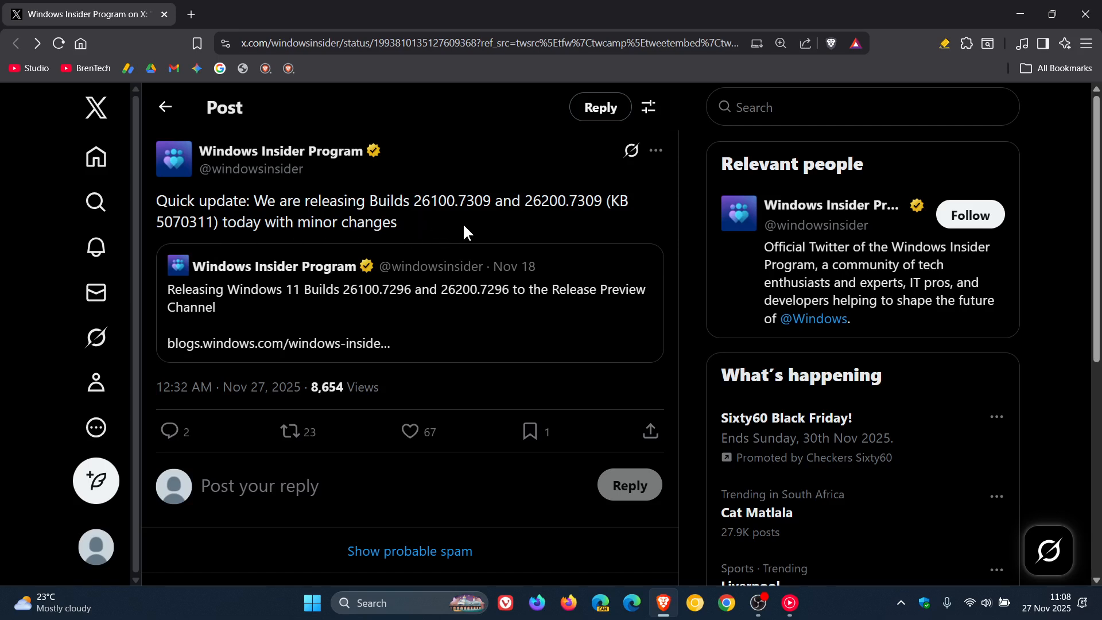
pyautogui.moveTo(483, 231)
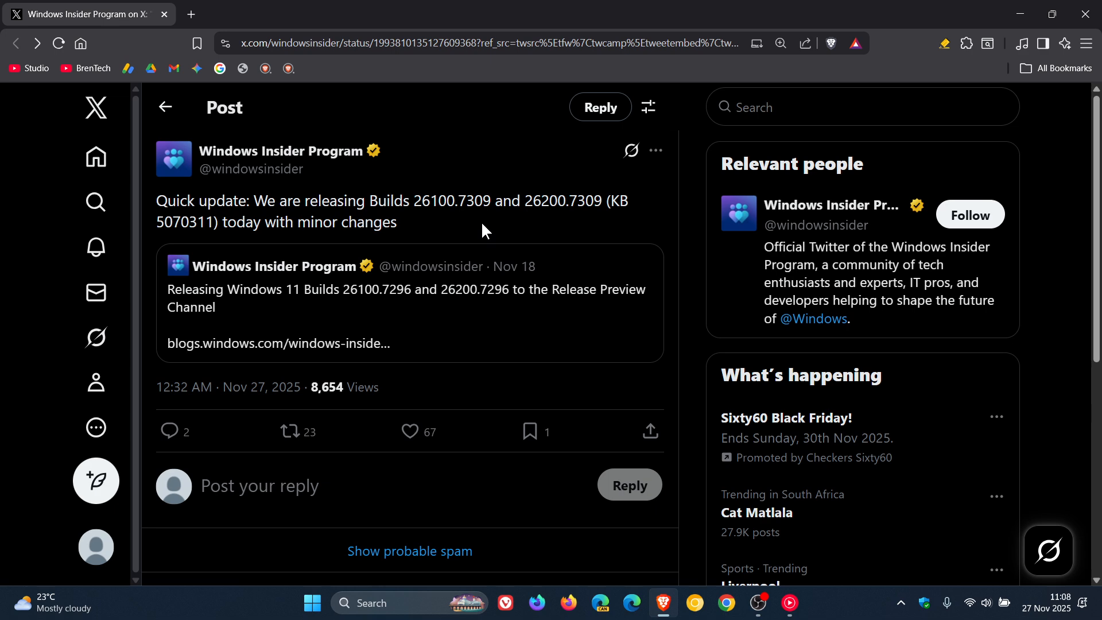
pyautogui.moveTo(528, 229)
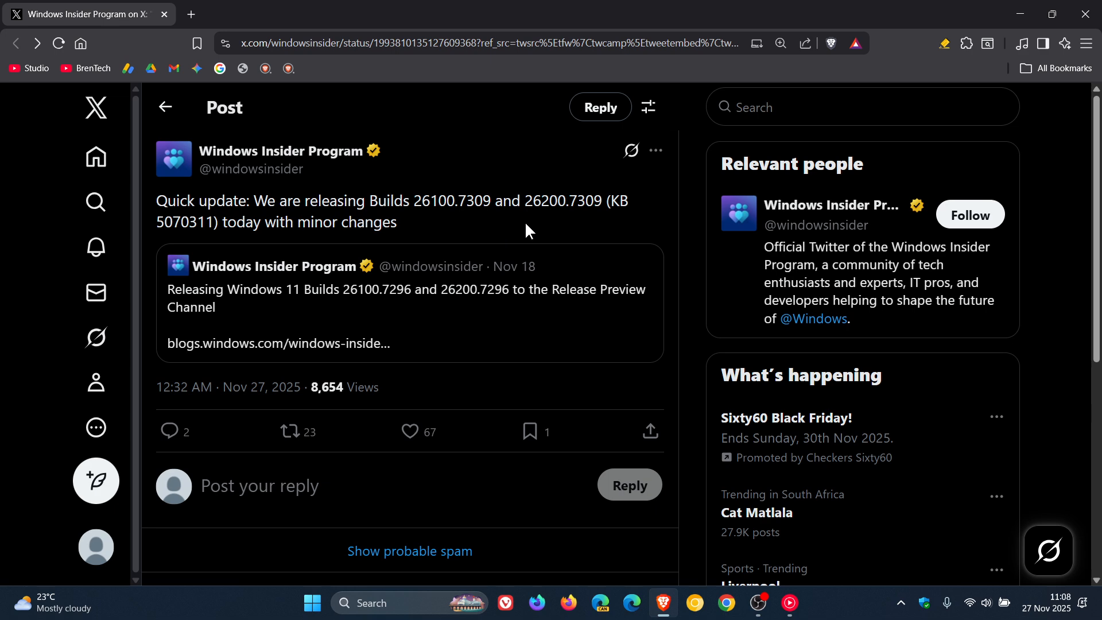
pyautogui.moveTo(595, 229)
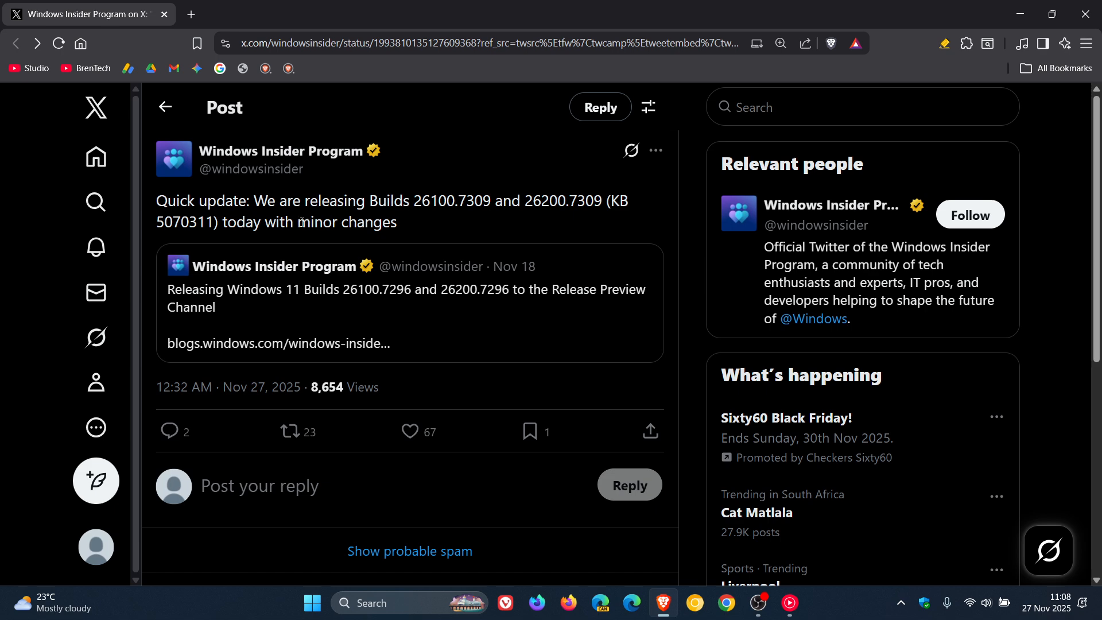
pyautogui.moveTo(474, 233)
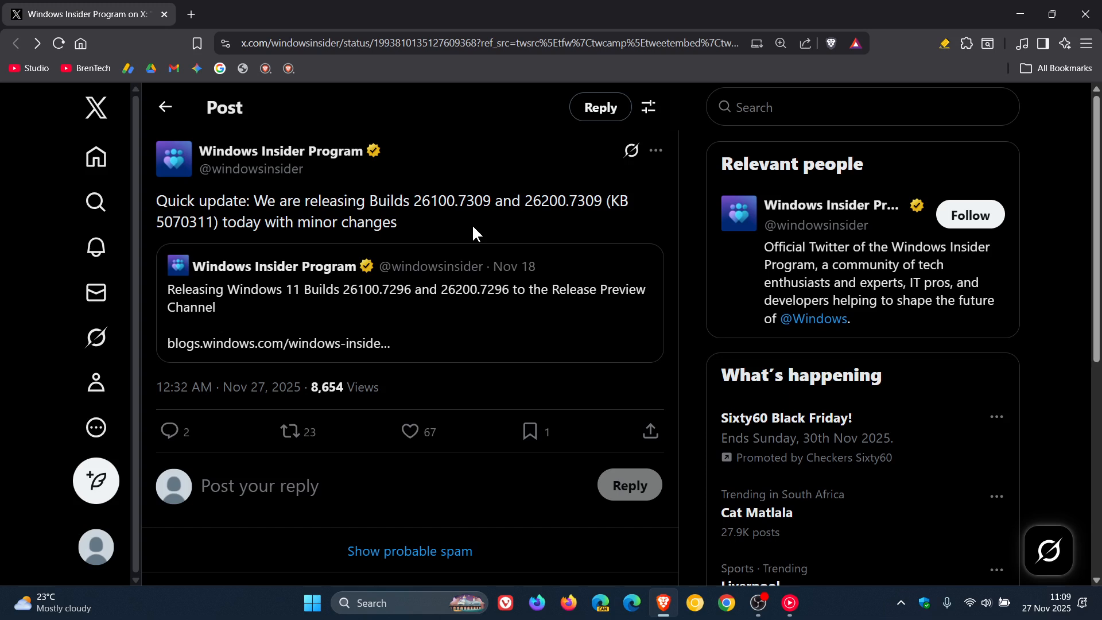
pyautogui.moveTo(403, 222)
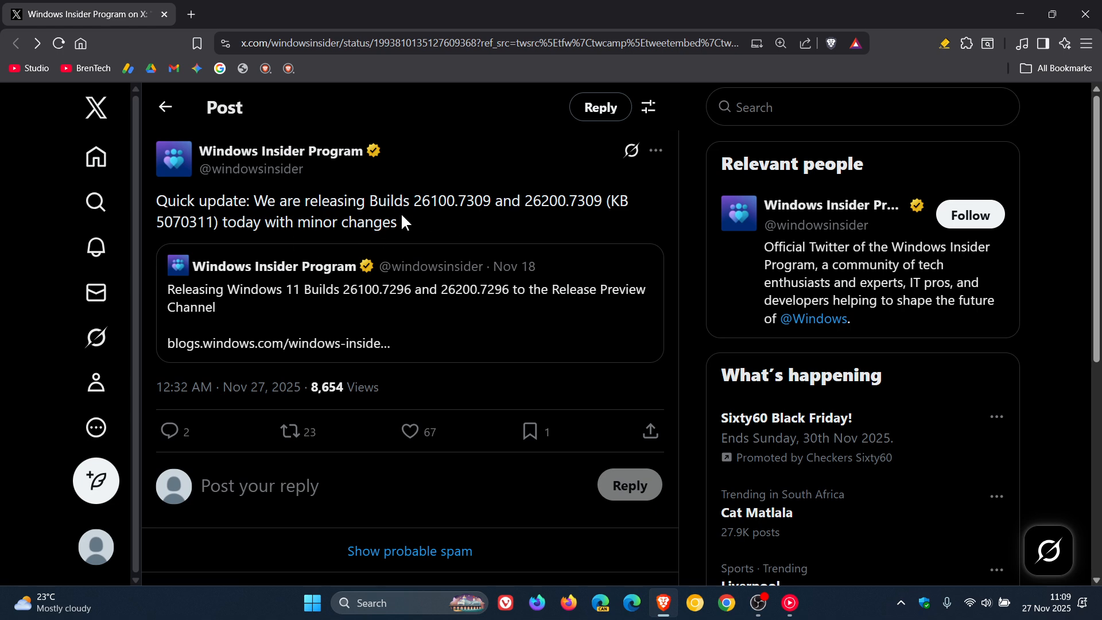
pyautogui.moveTo(475, 231)
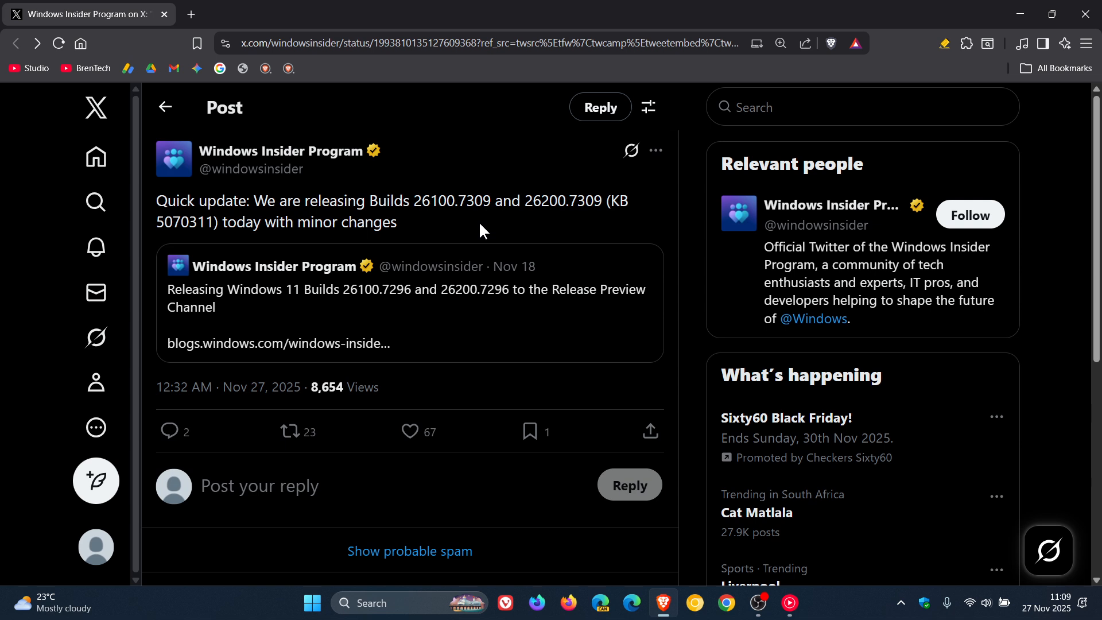
pyautogui.moveTo(410, 232)
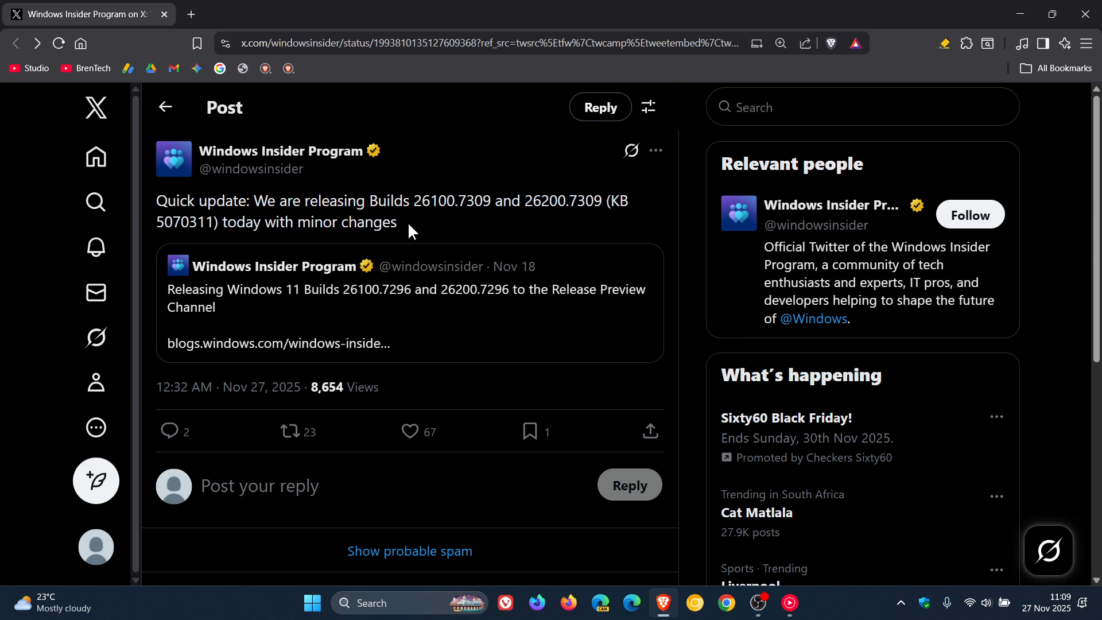
pyautogui.moveTo(456, 232)
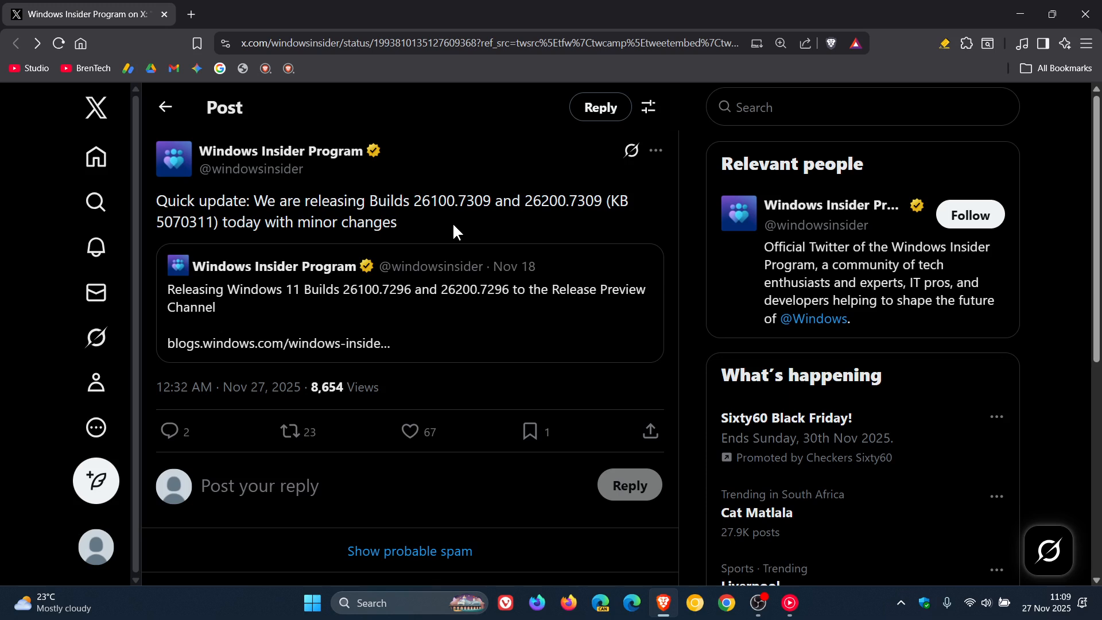
pyautogui.moveTo(163, 247)
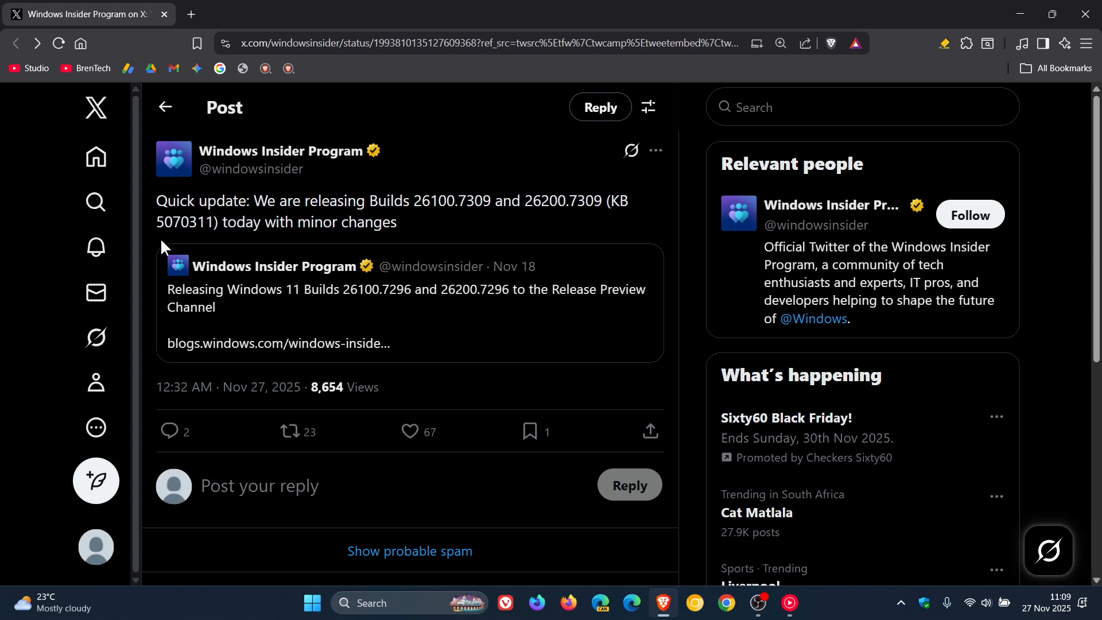
pyautogui.moveTo(559, 241)
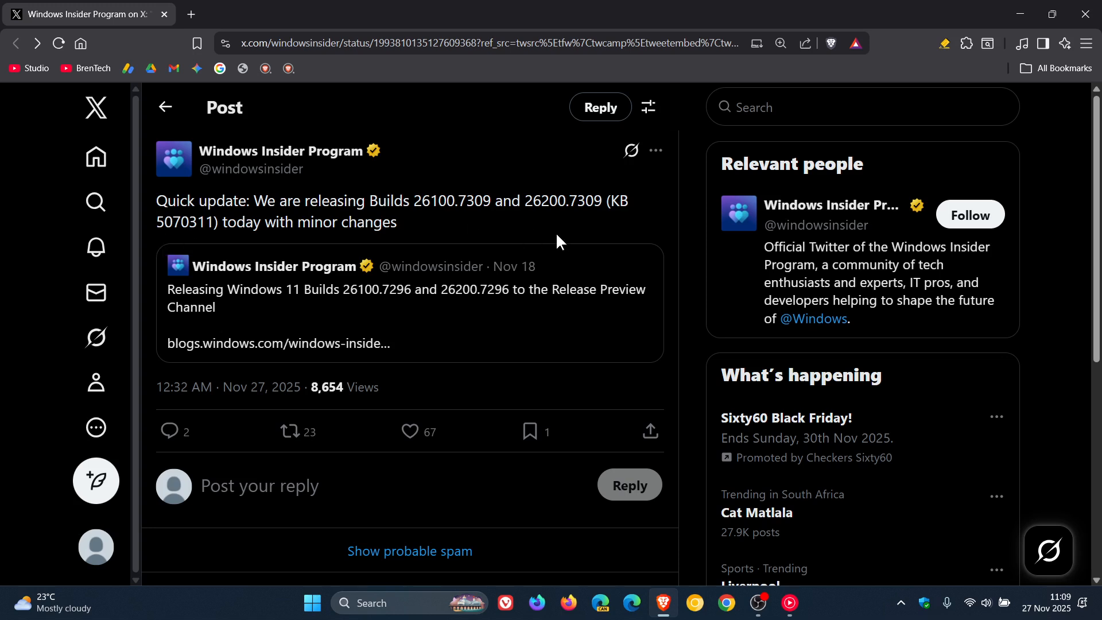
pyautogui.moveTo(328, 228)
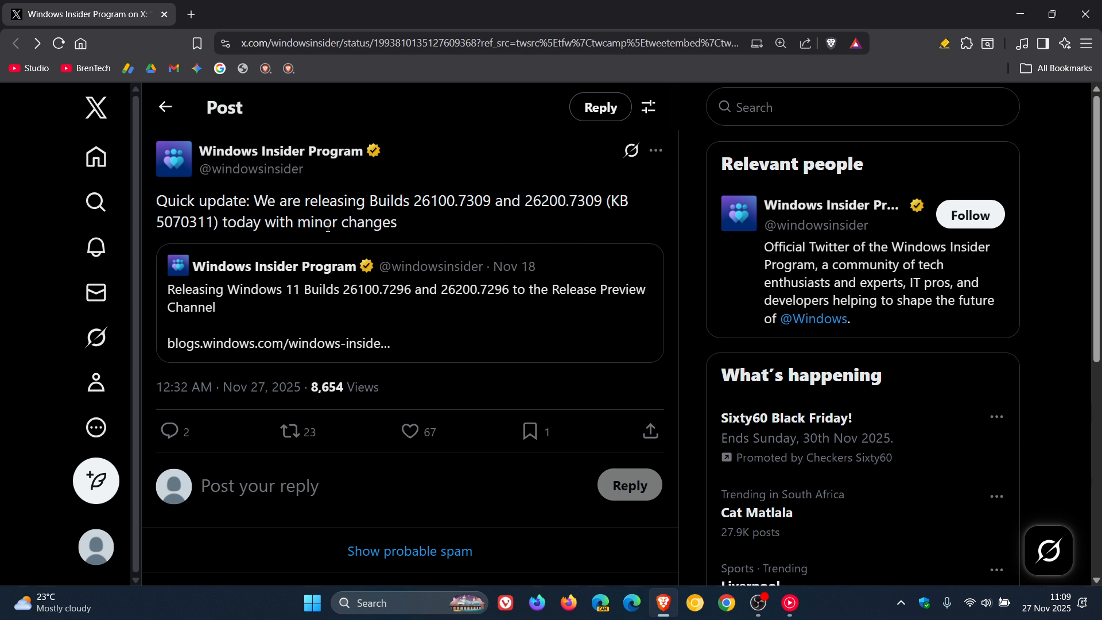
pyautogui.moveTo(451, 232)
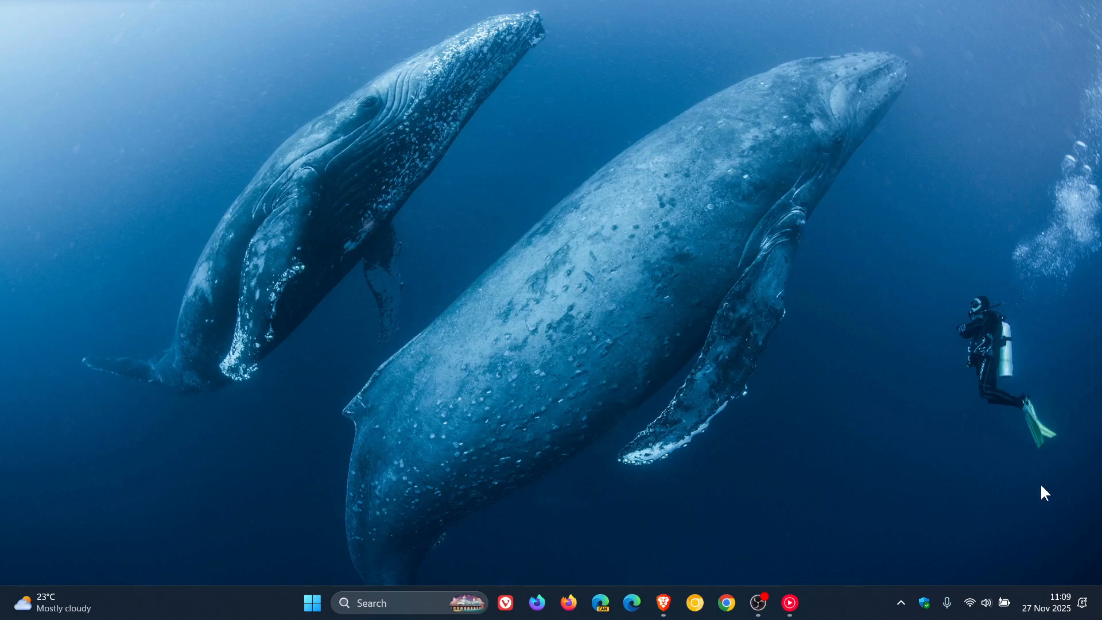
# Reopen the notifications and calendar panel over the desktop from the taskbar clock.
pyautogui.click(1059, 604)
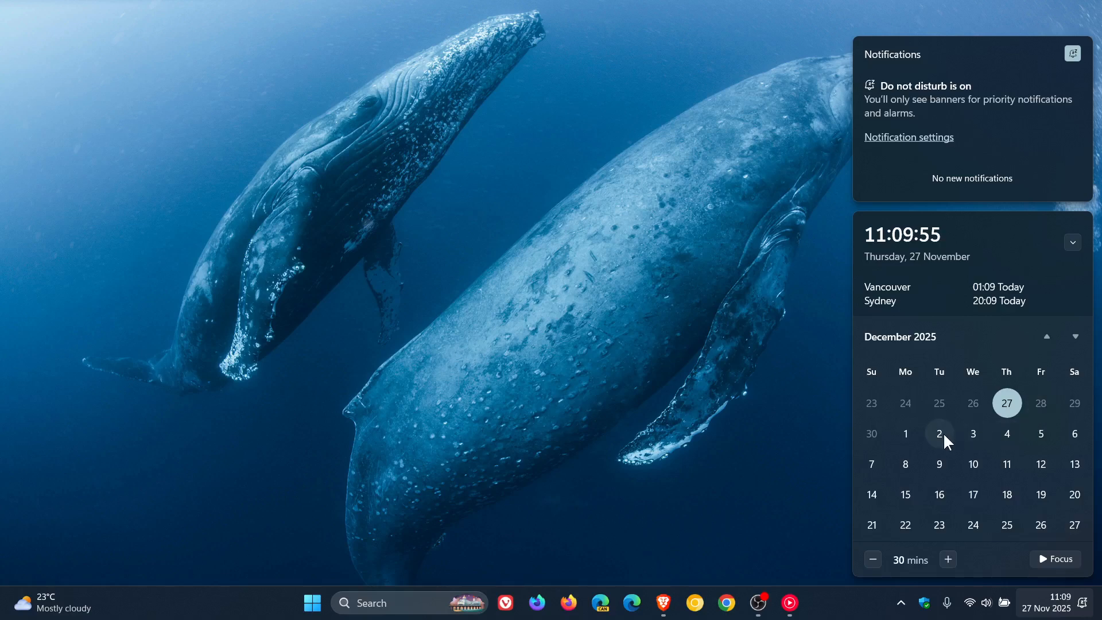
pyautogui.moveTo(808, 459)
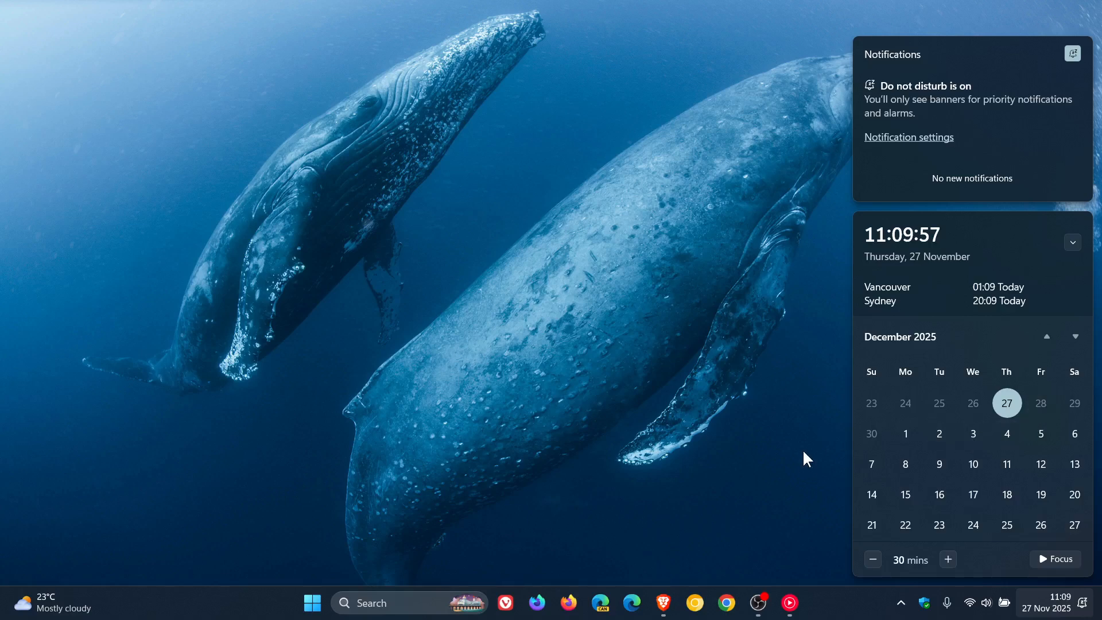